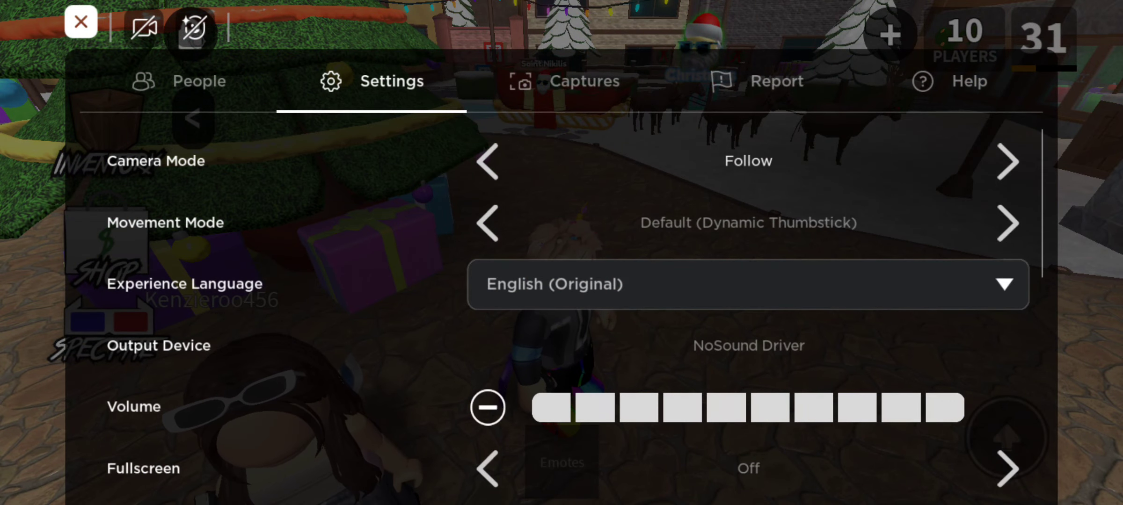
- Close the game settings and return from Weapons to the My Stuff inventory overview
click(82, 21)
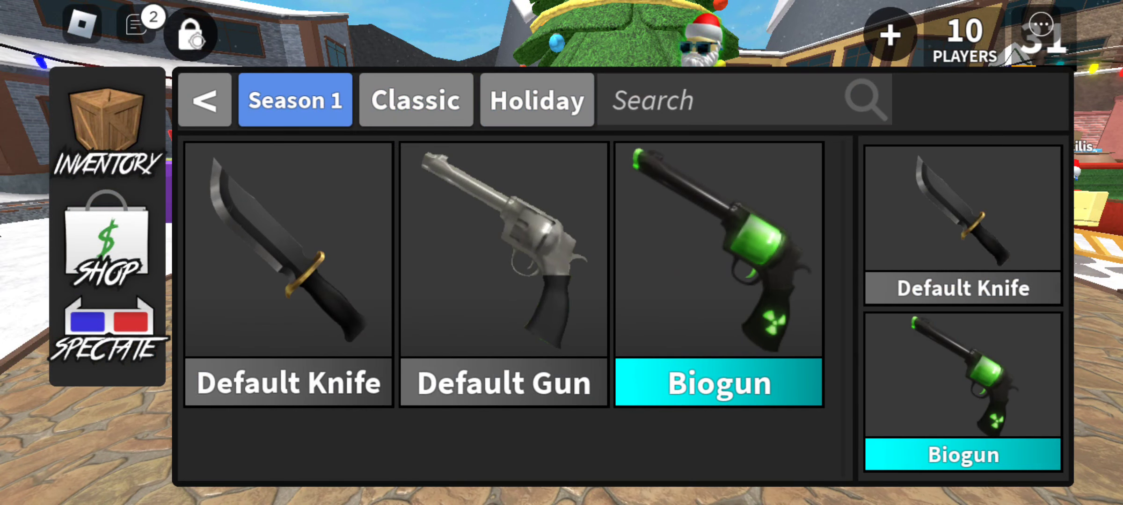
click(416, 100)
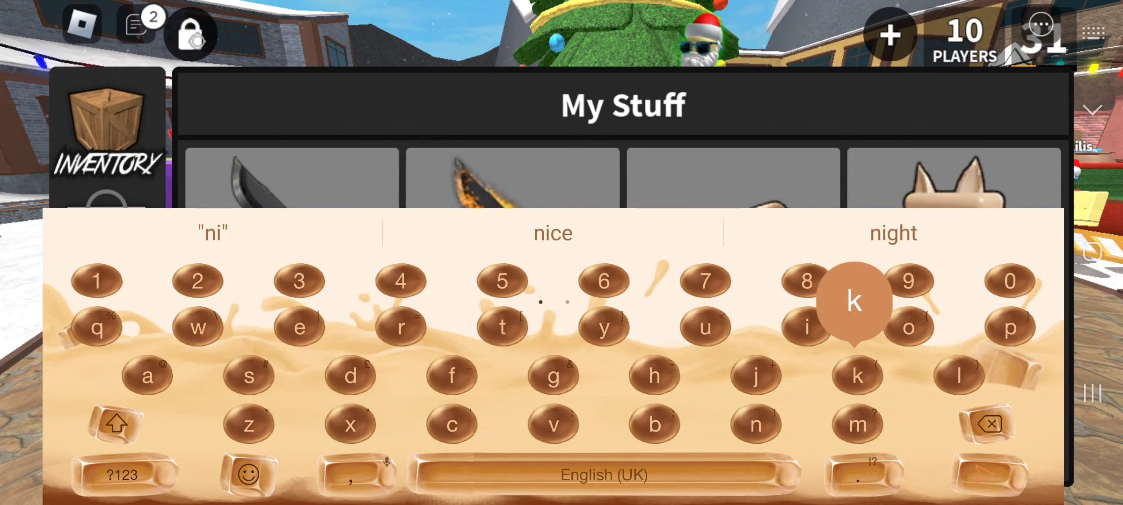
- Enter codes in the My Stuff Redeem box, replacing the first with 'santa'
click(858, 376)
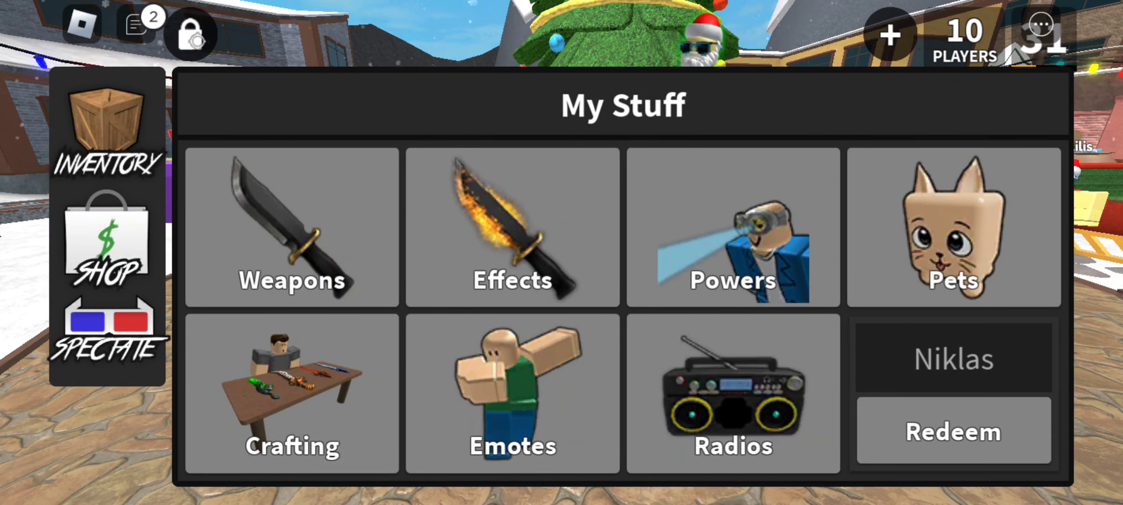
click(953, 359)
text(santa)
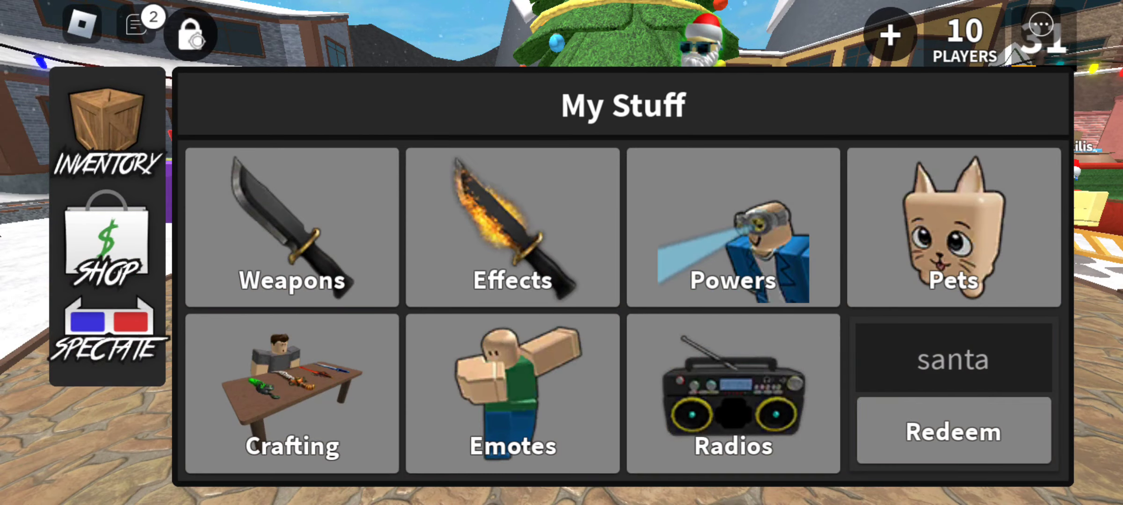
click(953, 357)
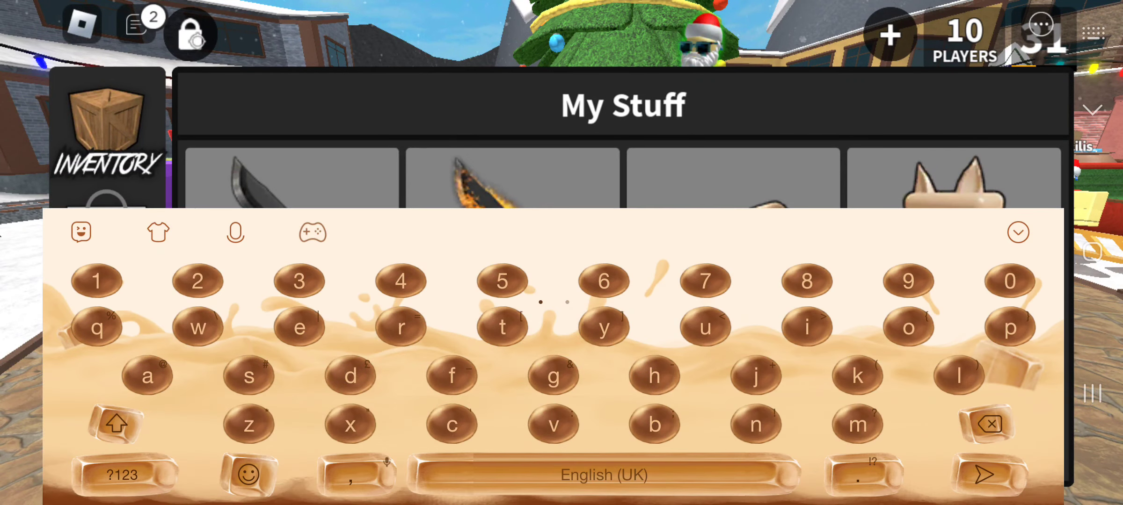
click(1018, 232)
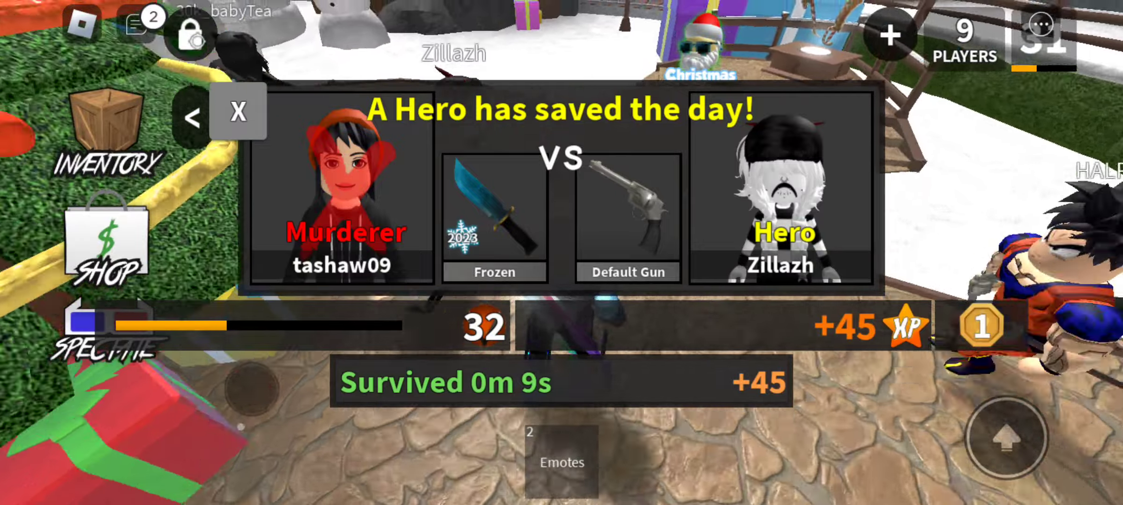
click(238, 114)
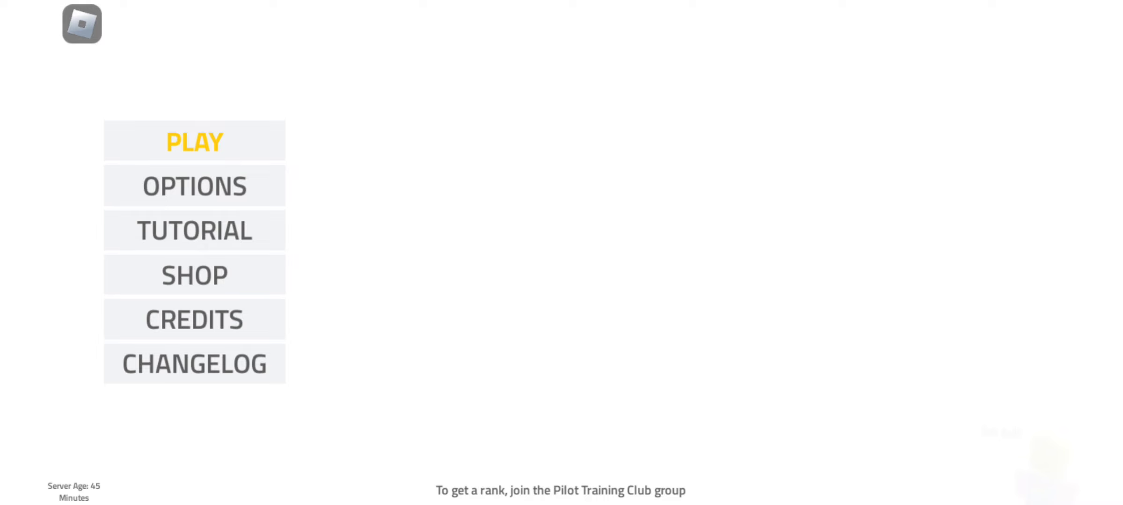
- Play, select Greater Rockford island, and spawn at the Greater Rockford airport
click(194, 141)
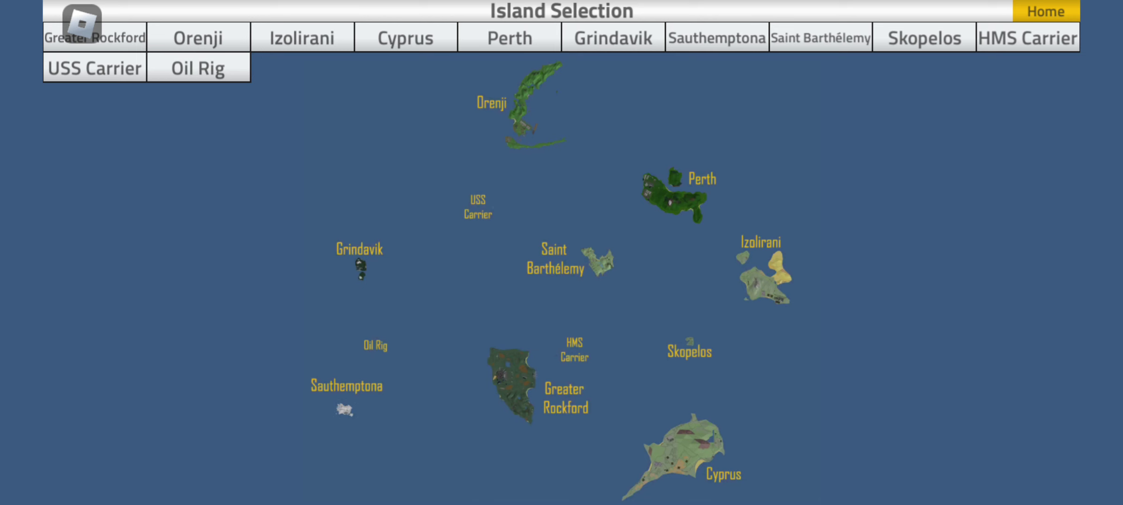
click(98, 37)
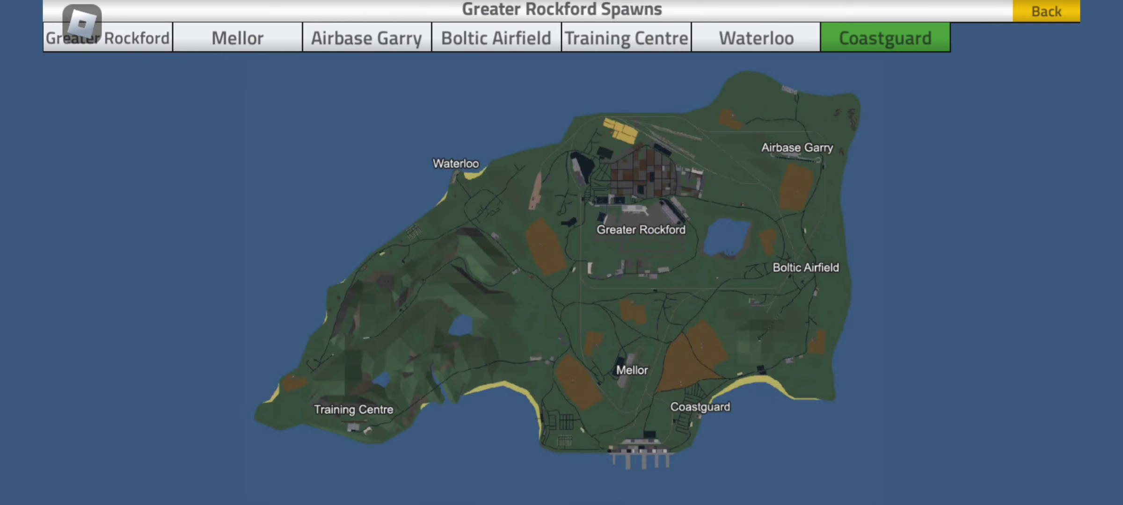
click(887, 38)
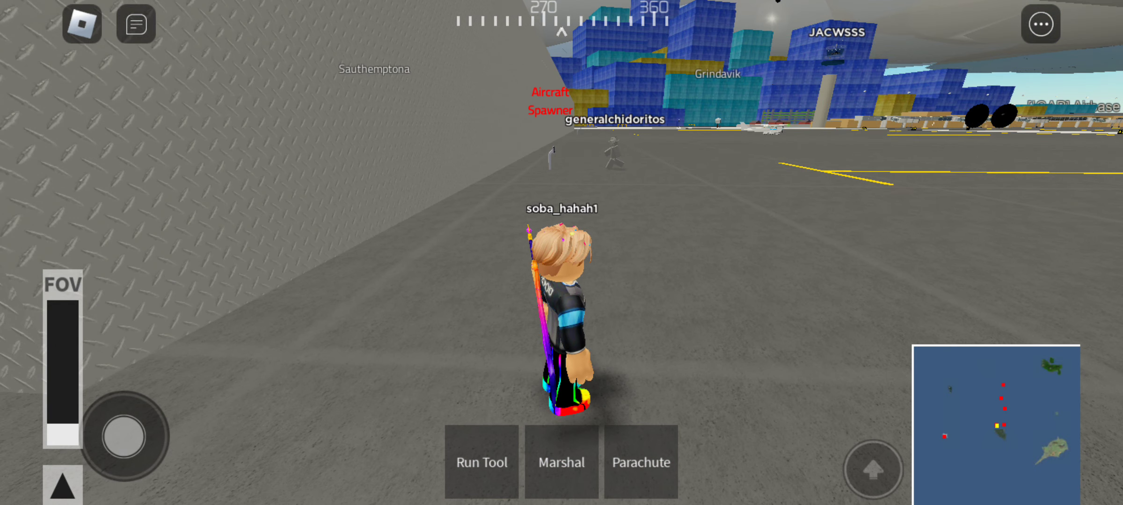
- Walk the avatar to the A380 airliner on the apron and equip the Run Tool
click(481, 462)
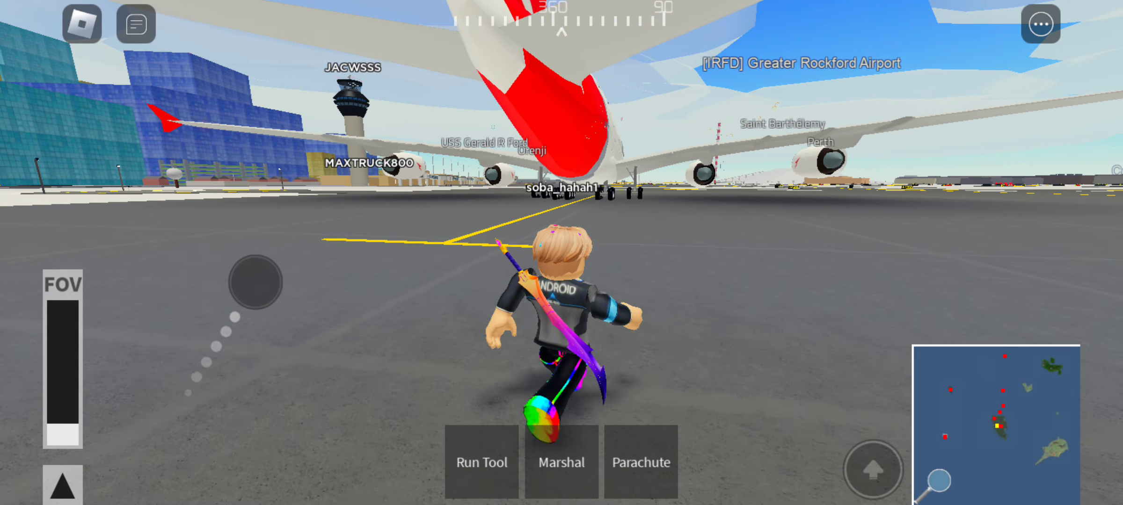
click(482, 462)
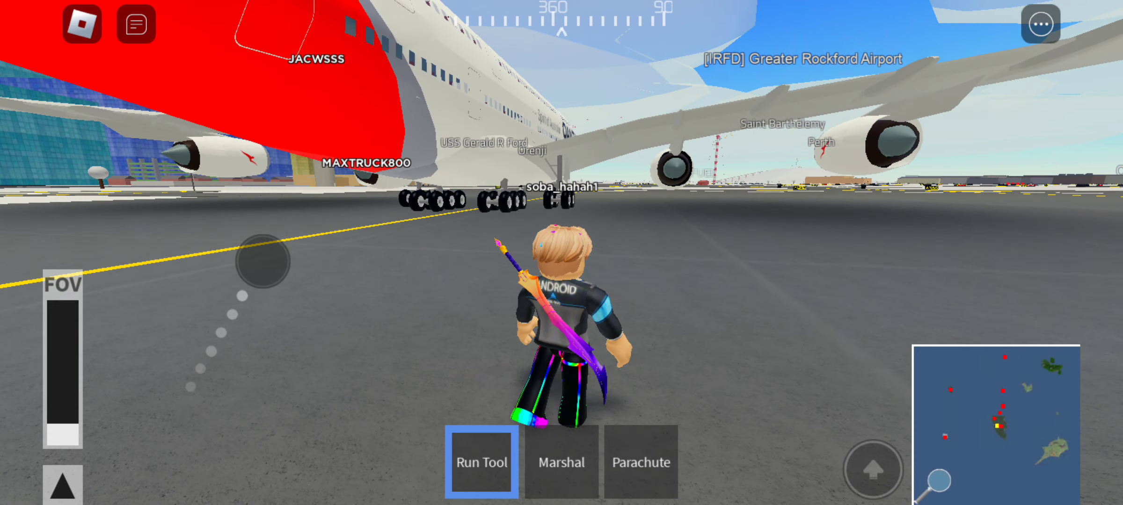